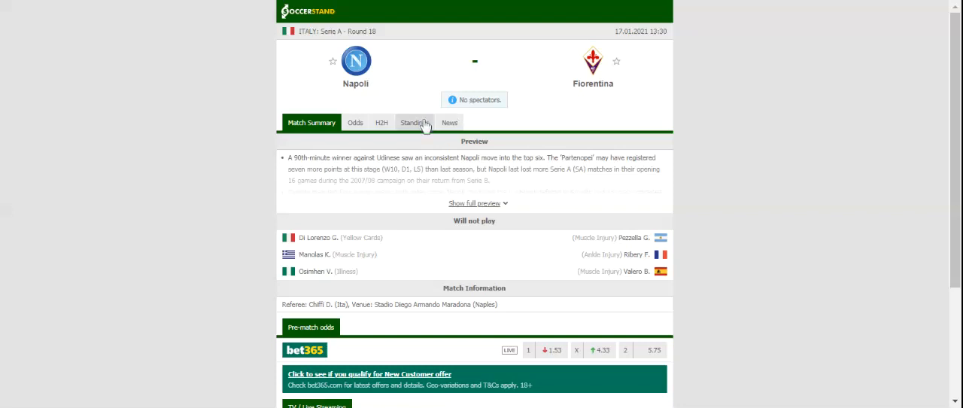
# Show the Serie A standings, with Napoli sixth and Fiorentina twelfth
pyautogui.click(415, 121)
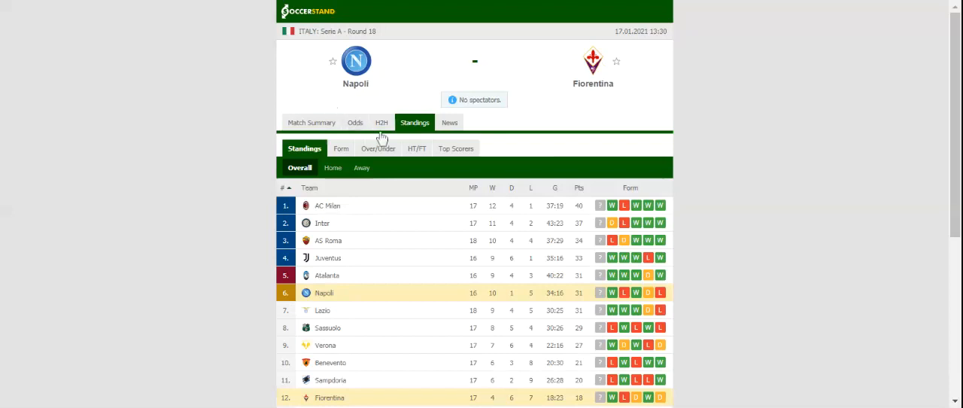
# Show the H2H page listing Napoli's and Fiorentina's last five matches
pyautogui.click(380, 122)
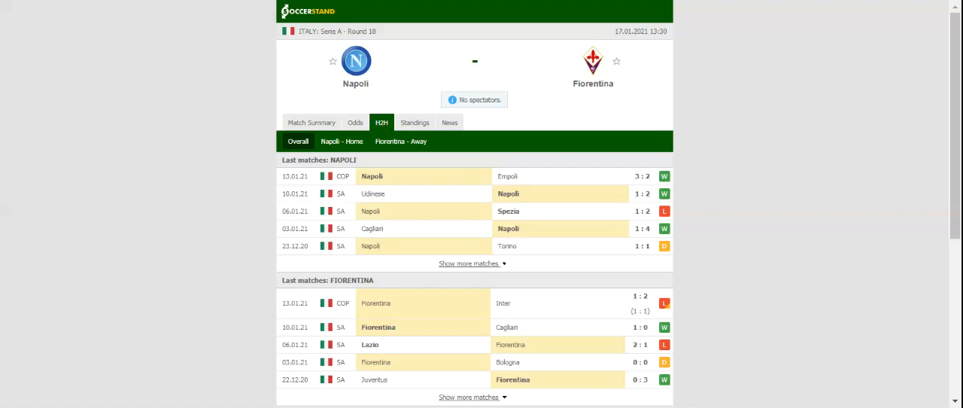
pyautogui.moveTo(352, 134)
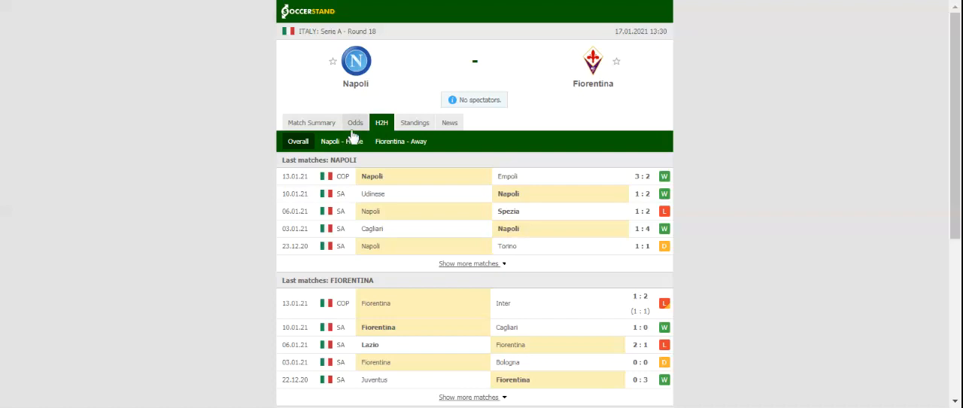
# Load the Odds tab with seven bookmakers' full-time 1X2 prices
pyautogui.click(355, 122)
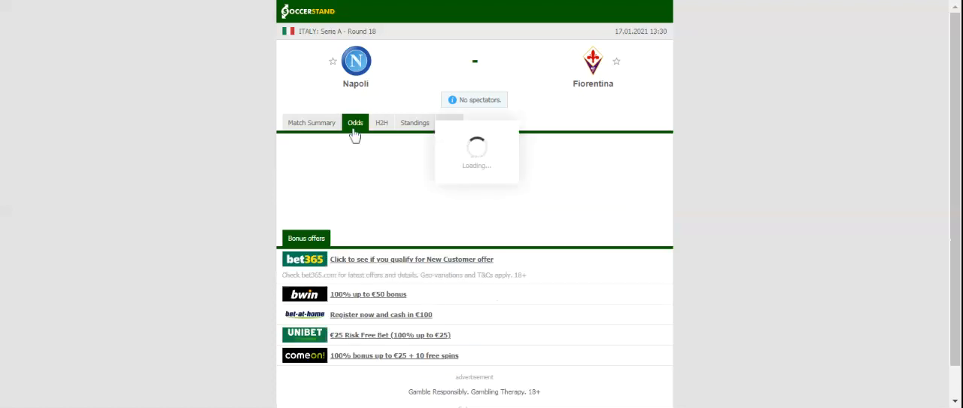
pyautogui.click(355, 122)
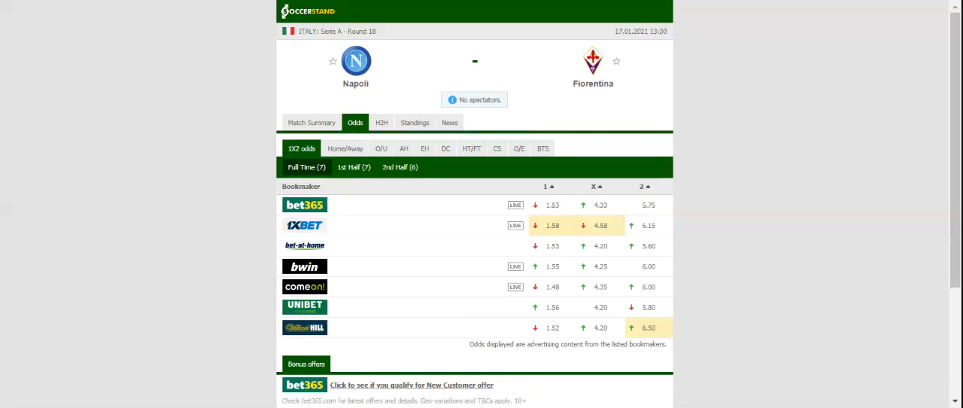
pyautogui.moveTo(249, 39)
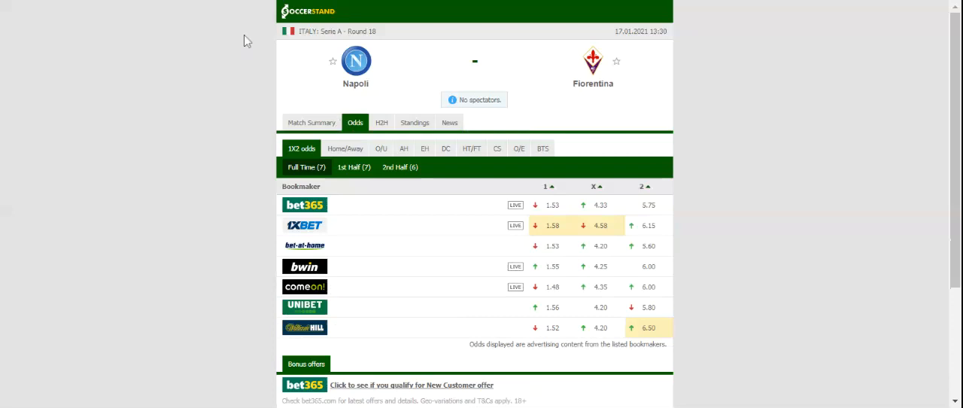